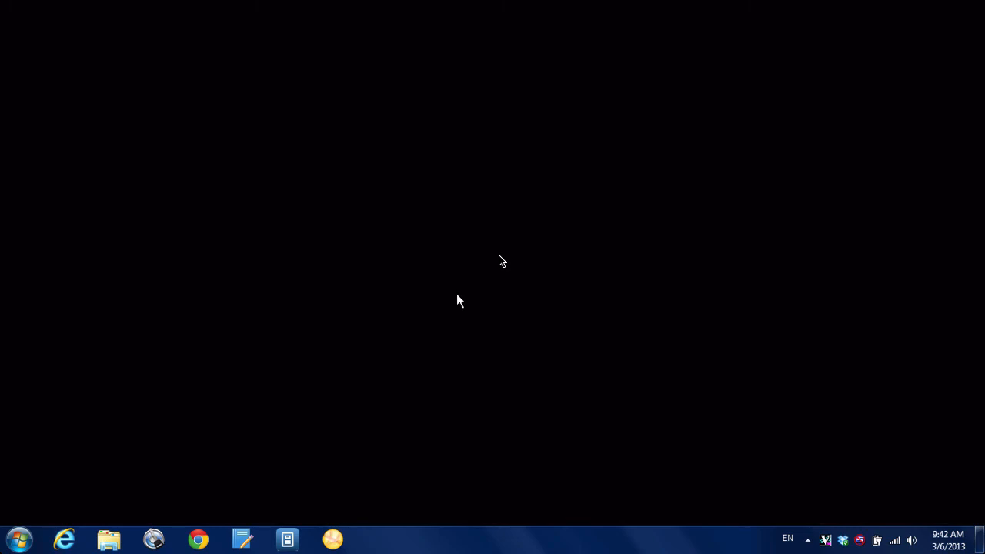
Search Control Panel for 'index' so Indexing Options is listed.
click(18, 539)
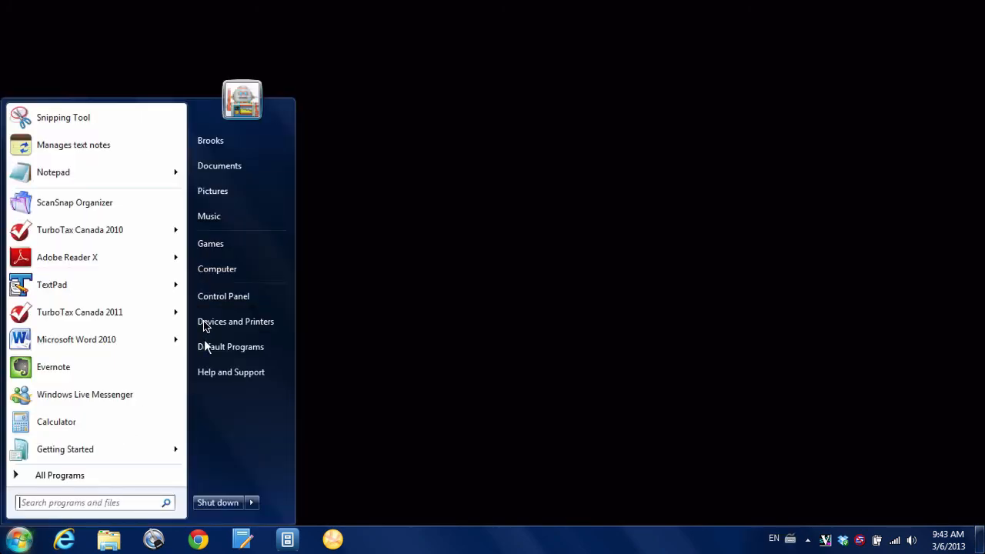
mouse_move(224, 295)
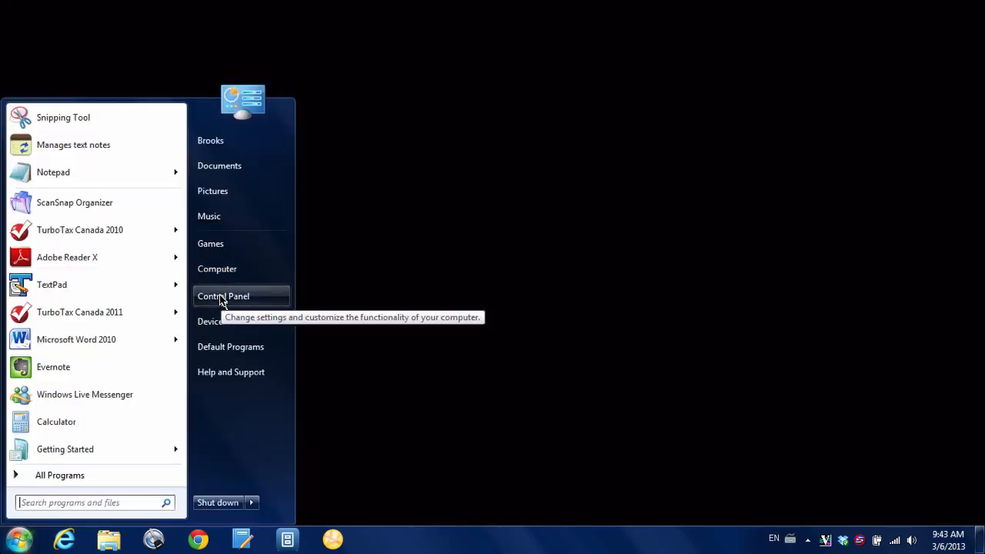
click(223, 295)
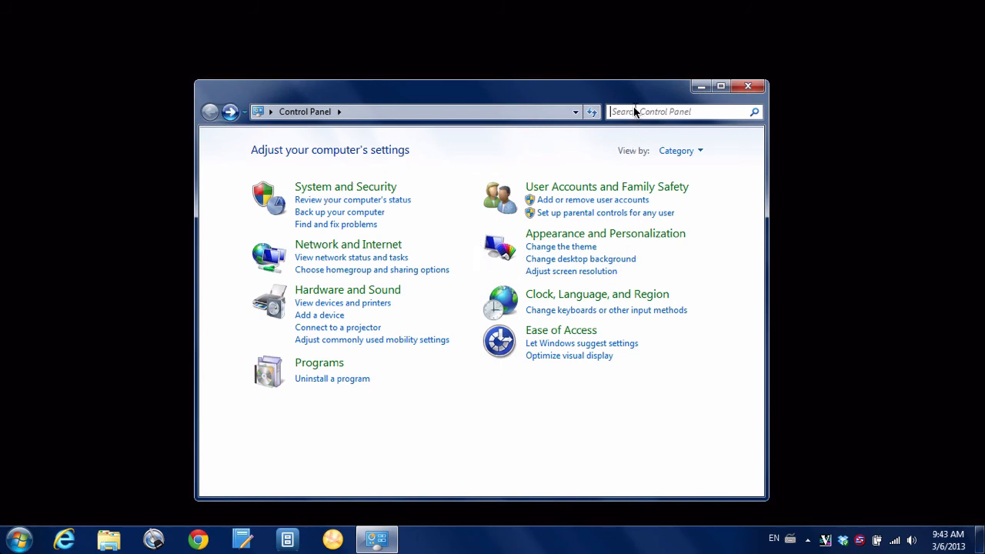
text(index)
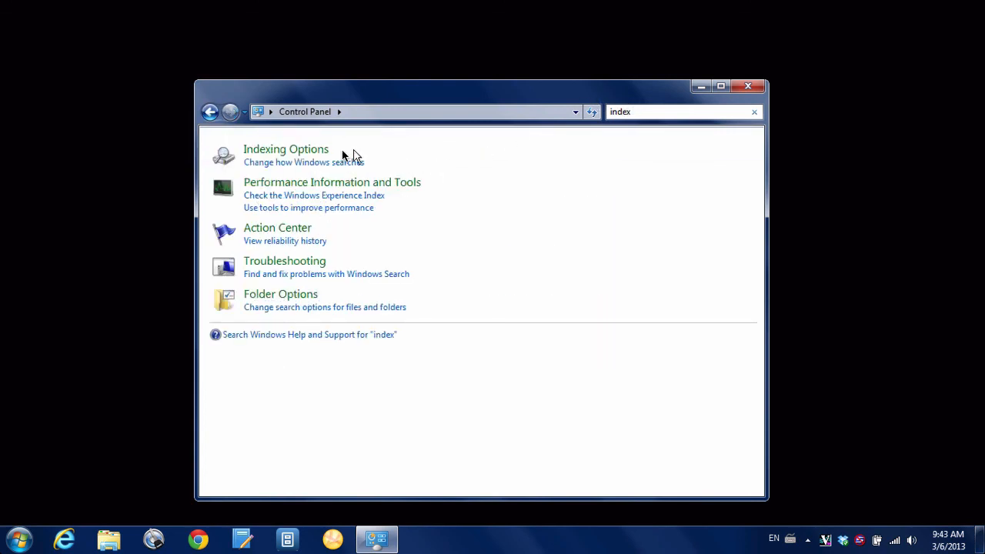
mouse_move(354, 161)
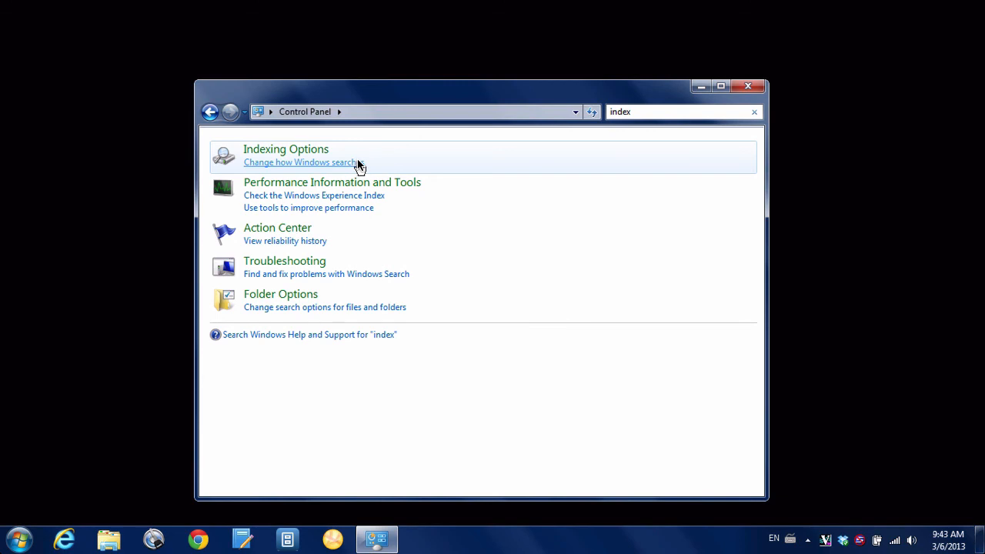
Bring up Indexing Options showing 29,906 items indexed and included locations.
click(286, 147)
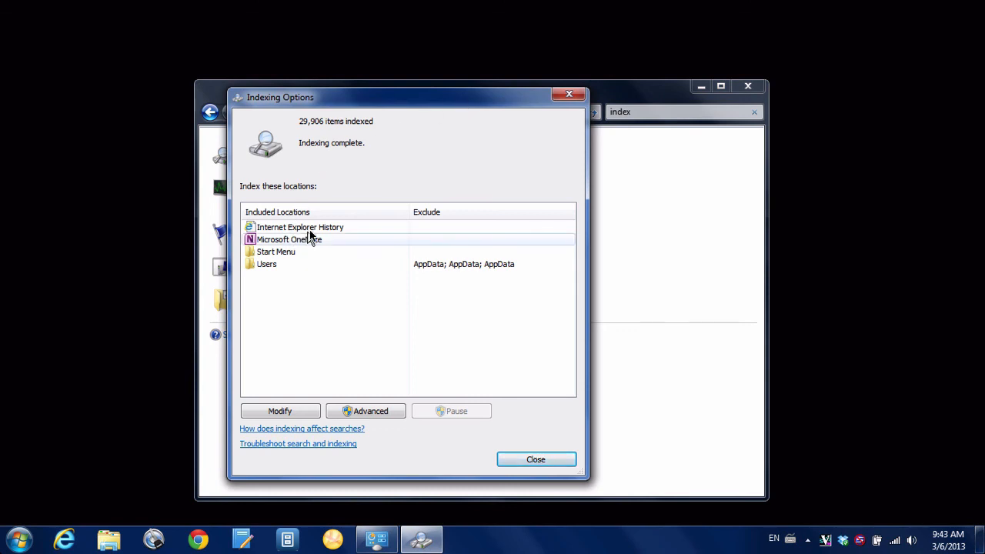
mouse_move(354, 246)
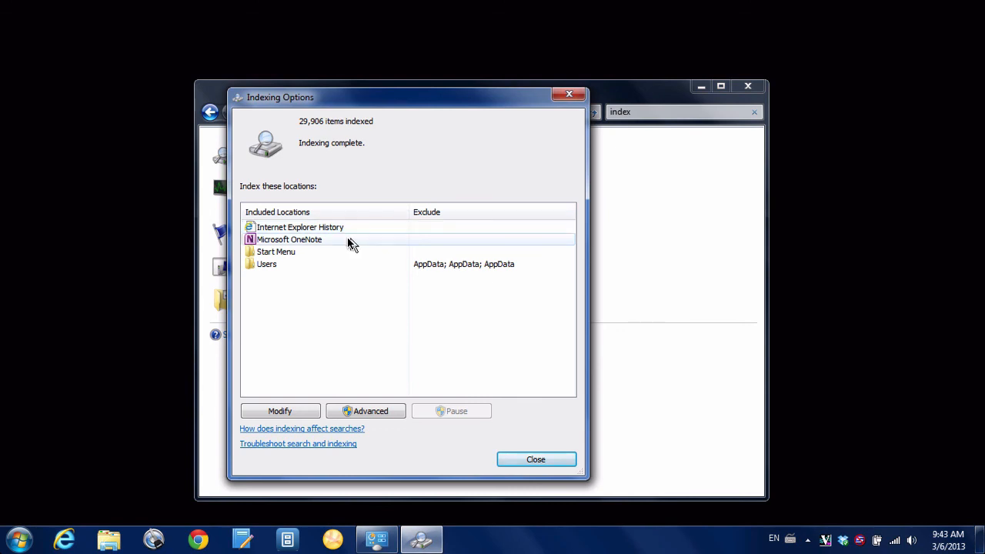
mouse_move(300, 265)
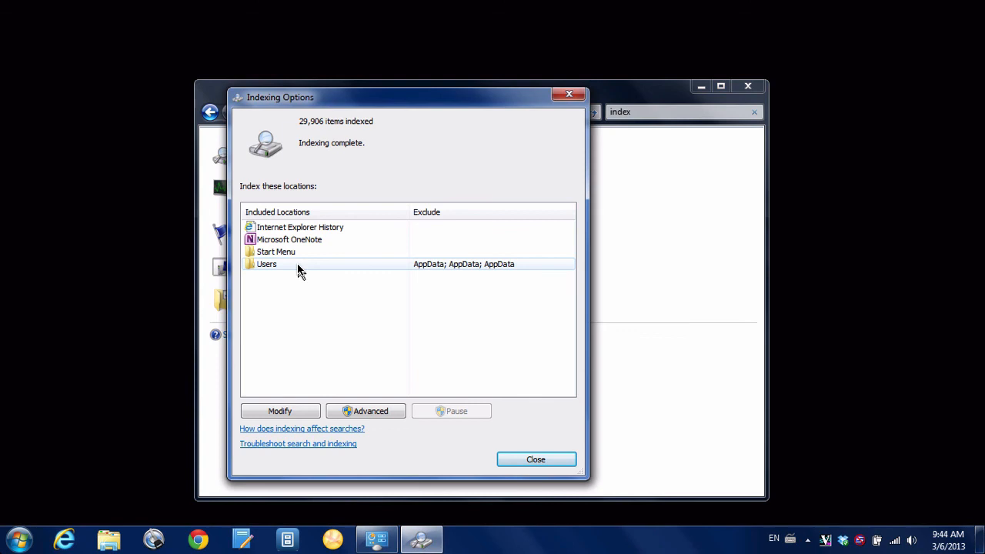
mouse_move(308, 409)
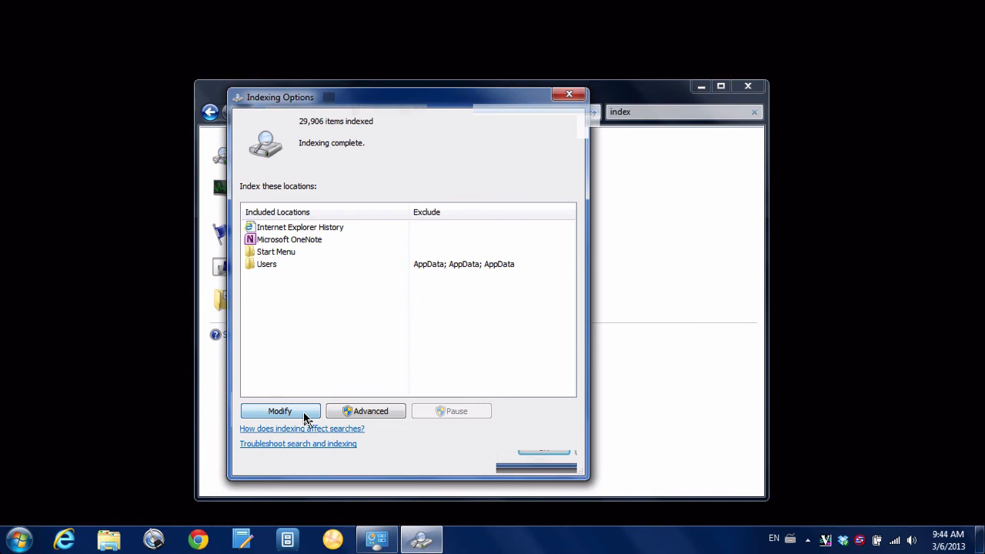
Modify indexed locations and expand Acer (C:) to its top-level folders.
click(280, 411)
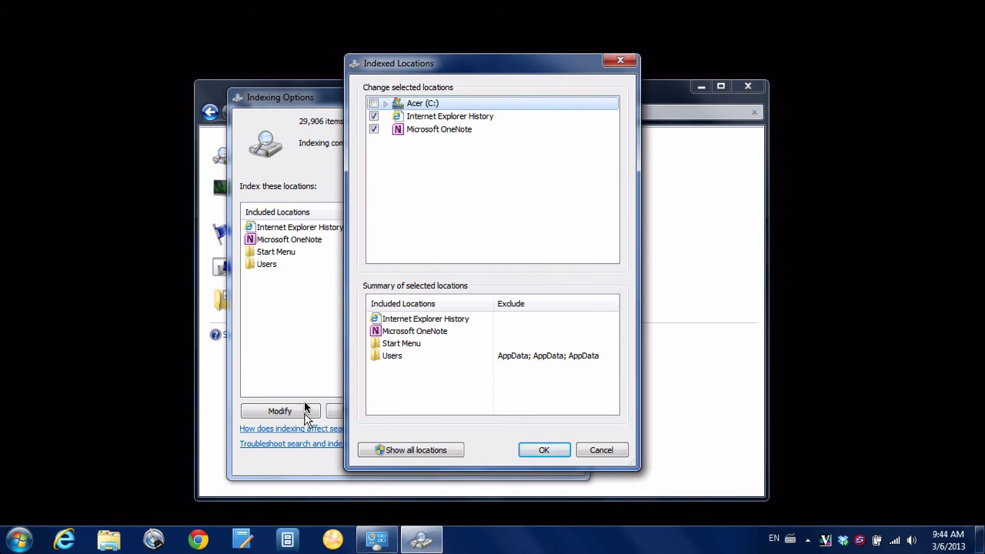
mouse_move(459, 181)
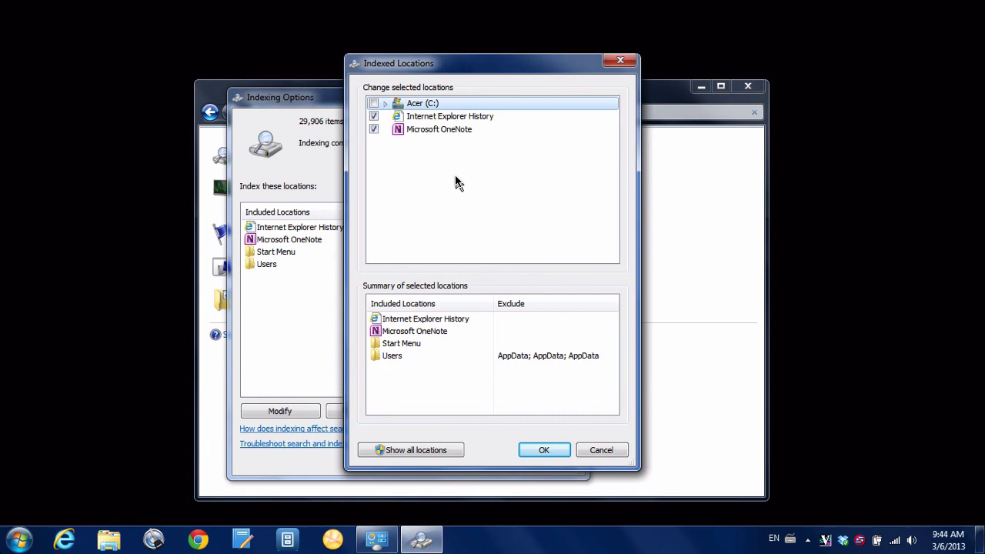
mouse_move(454, 159)
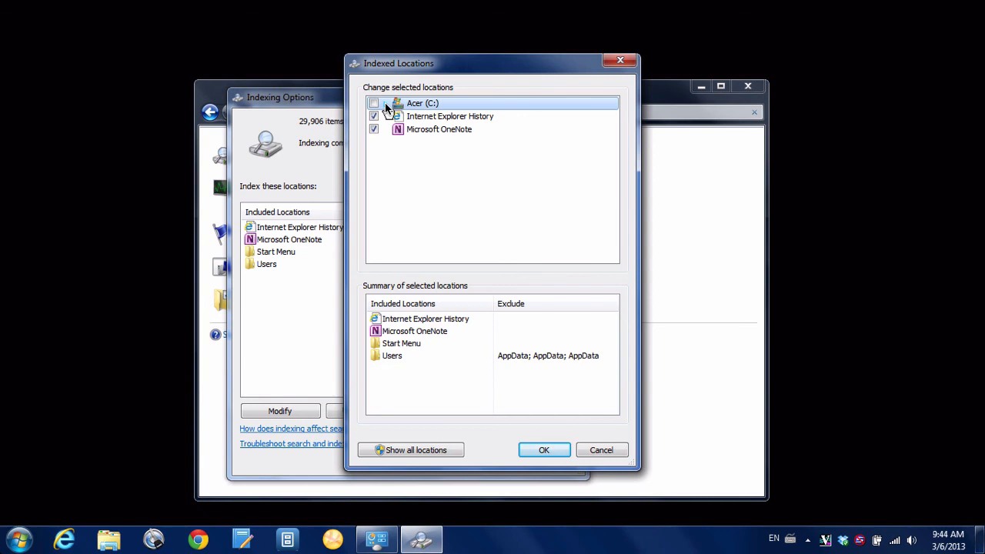
click(391, 103)
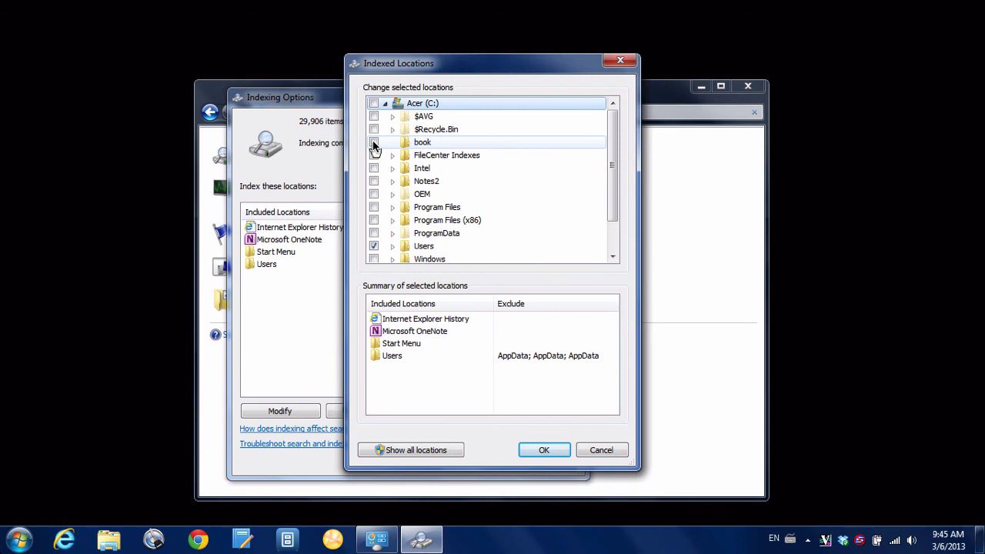
Include the book folder on C: in the indexed locations.
click(374, 141)
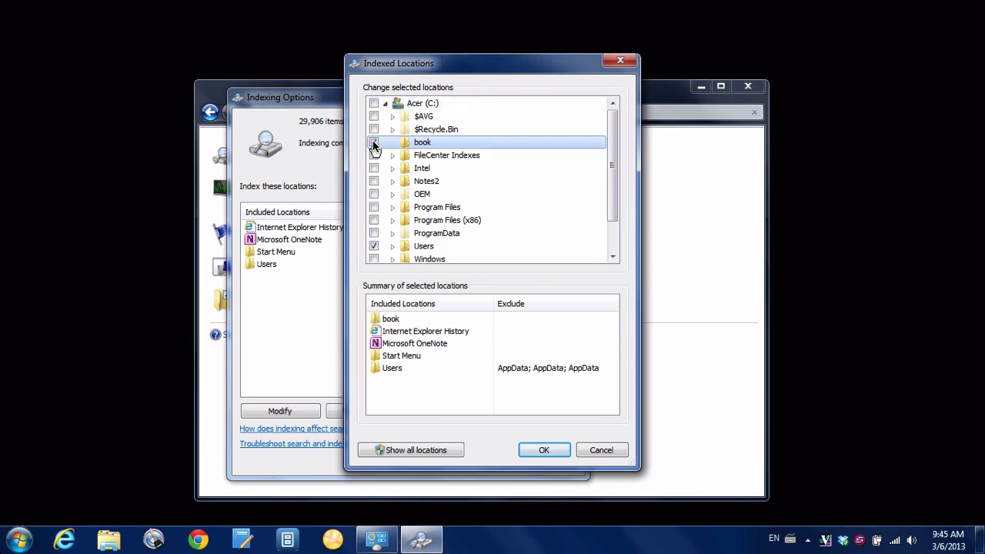
click(374, 141)
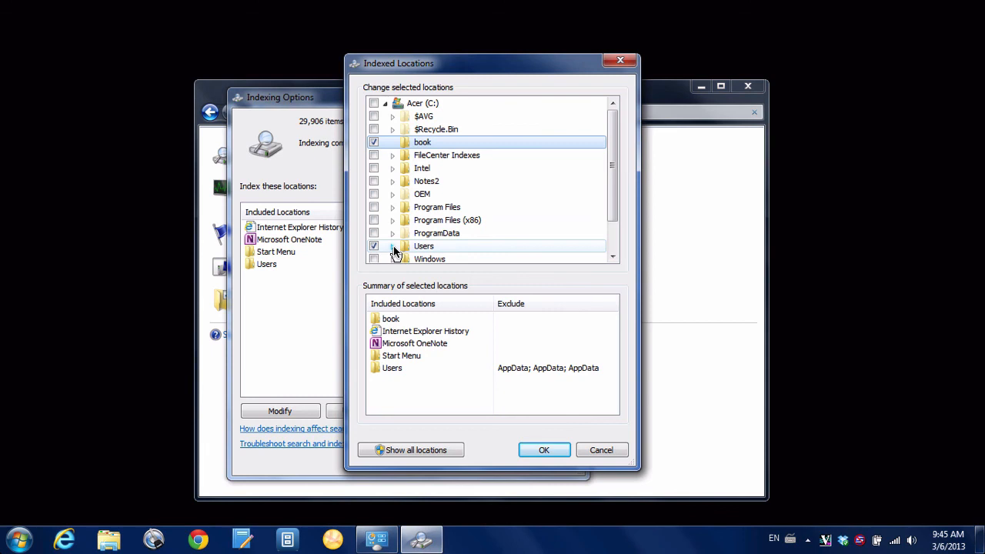
Expand Users and toggle the Jr folder off and back on, leaving it included.
click(393, 247)
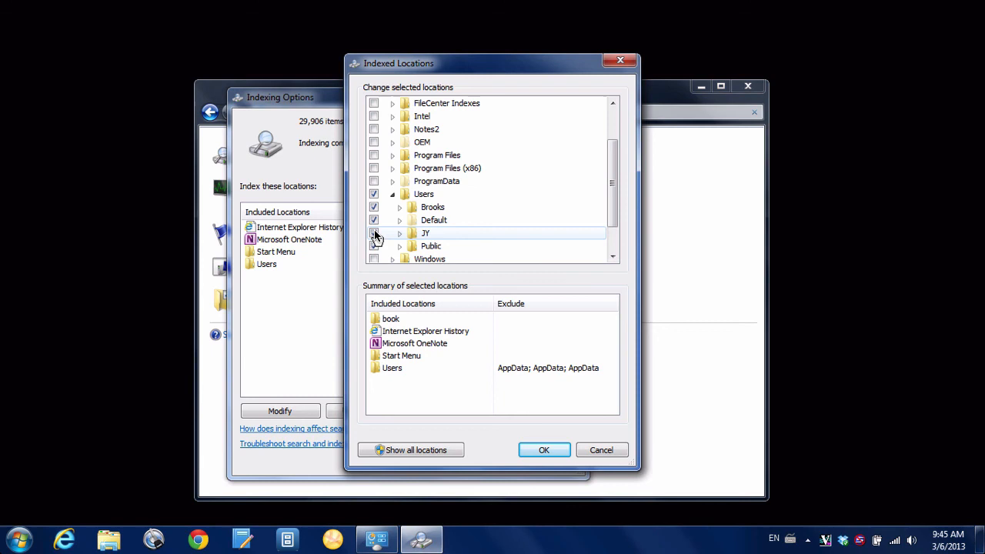
click(374, 233)
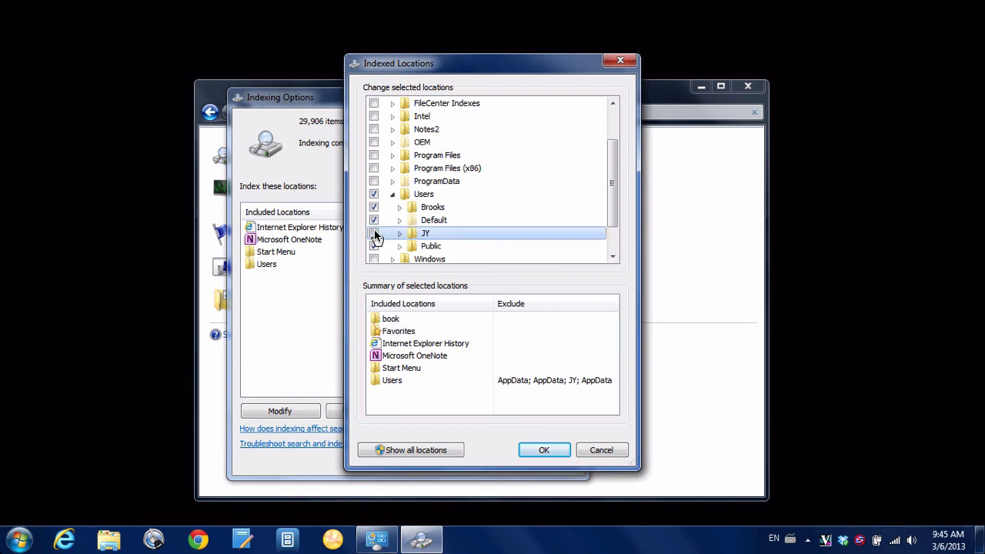
click(374, 234)
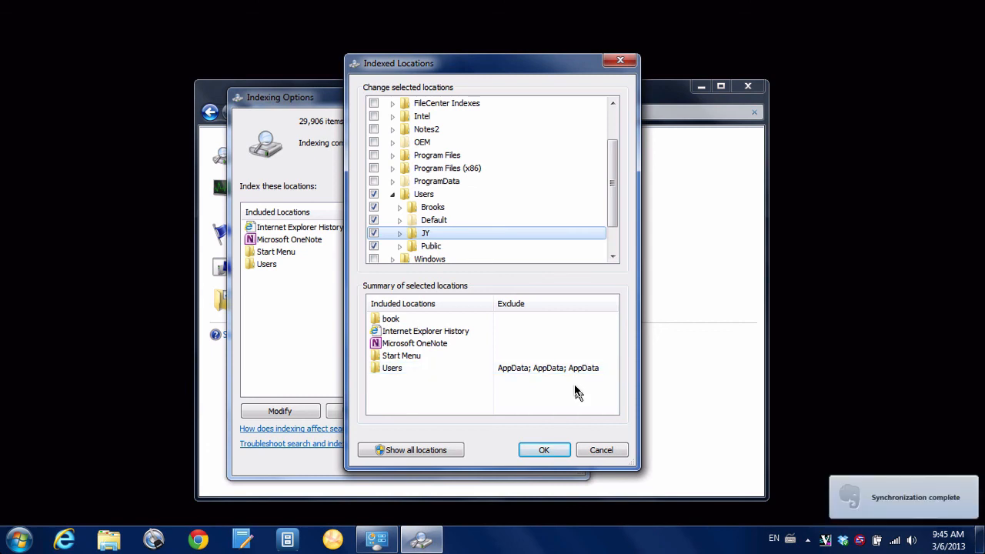
mouse_move(545, 449)
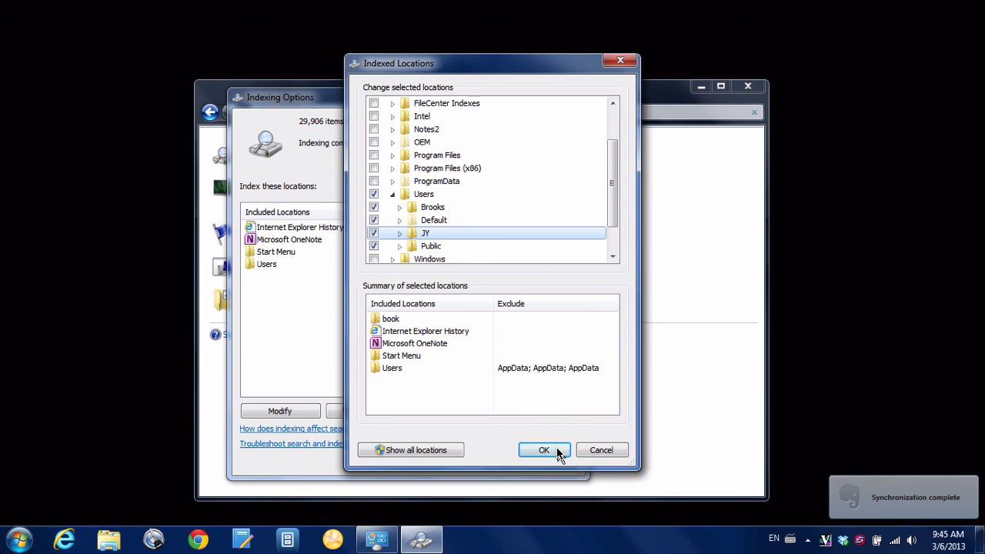
Confirm the location changes so book is indexed, totalling 29,907 items.
click(544, 449)
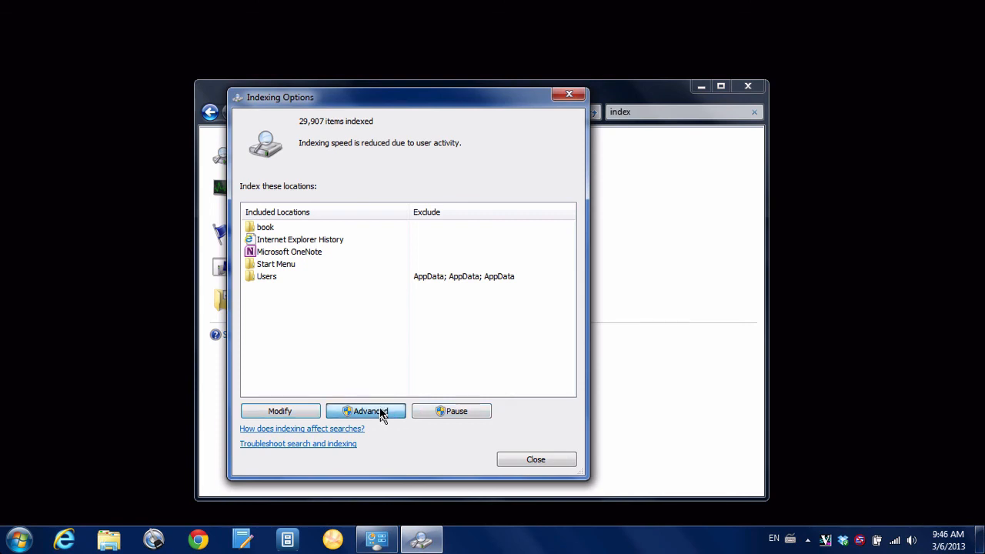
Show the File Types list of extensions and filters in Advanced Options.
click(366, 409)
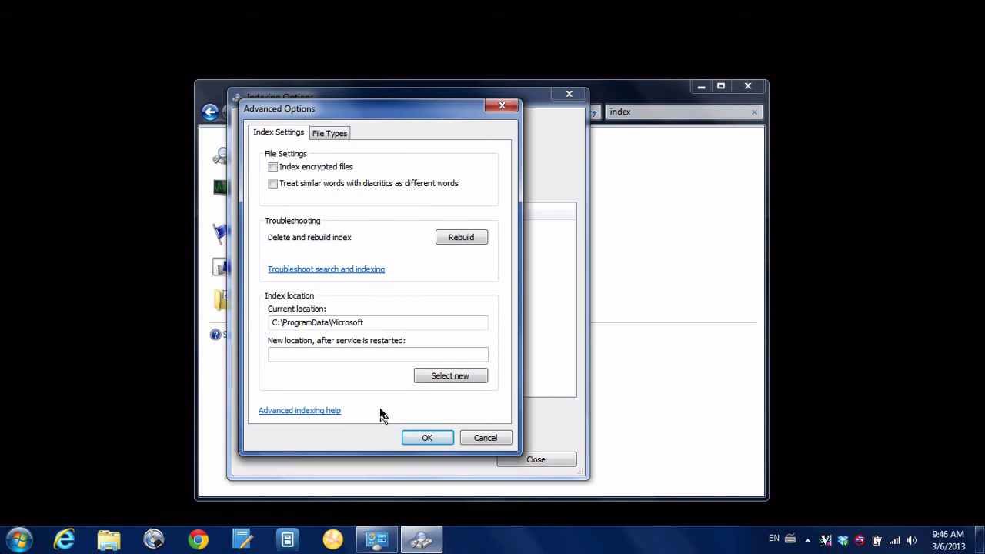
mouse_move(438, 161)
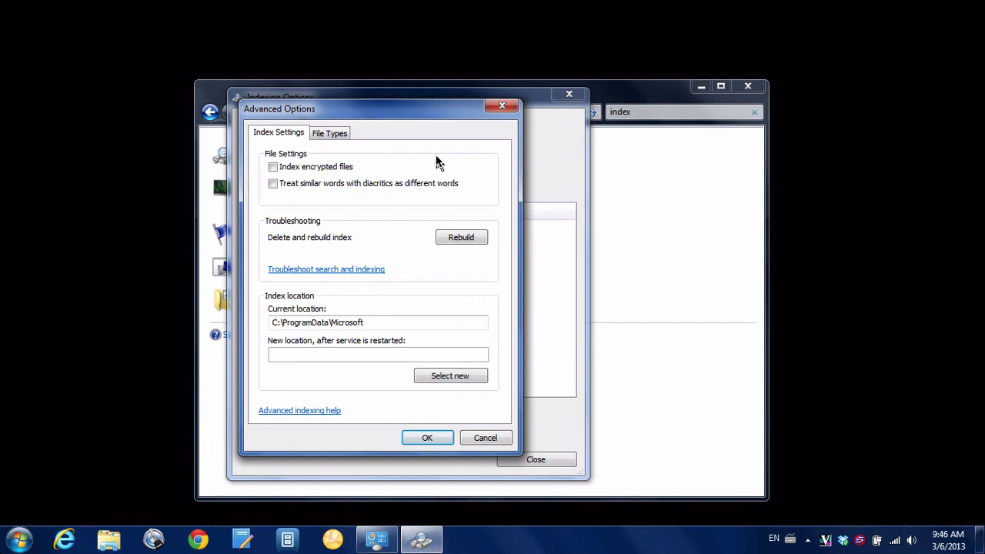
mouse_move(465, 194)
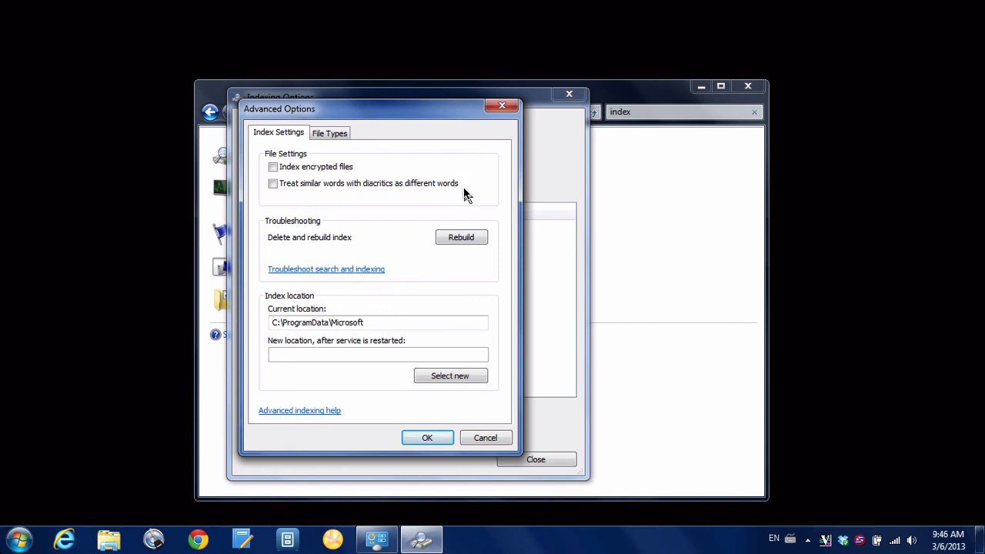
click(272, 183)
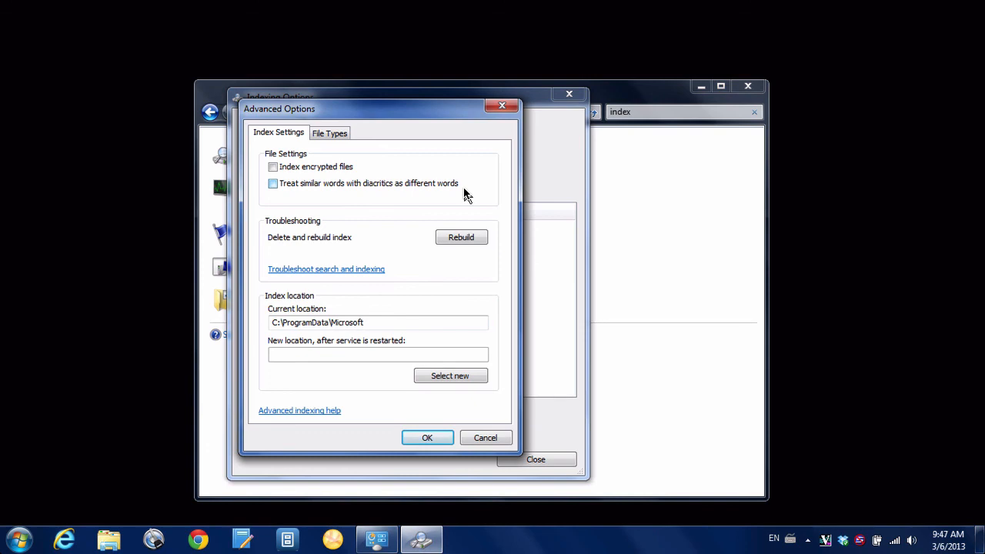
mouse_move(443, 206)
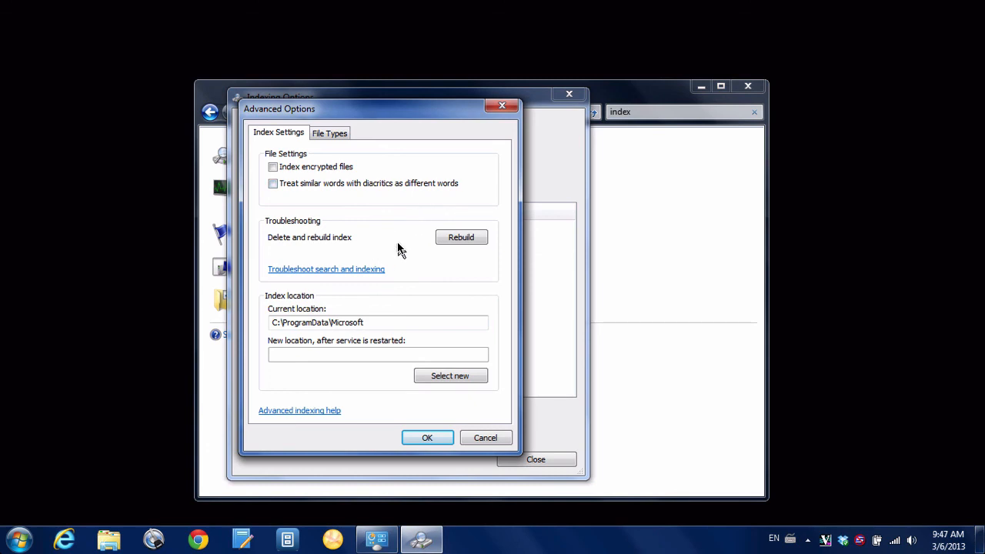
mouse_move(394, 323)
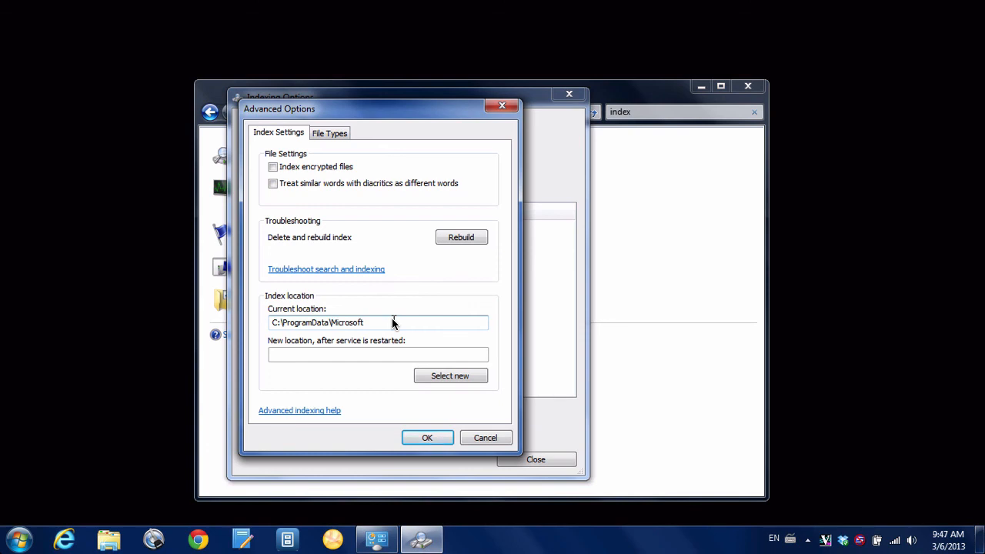
mouse_move(385, 311)
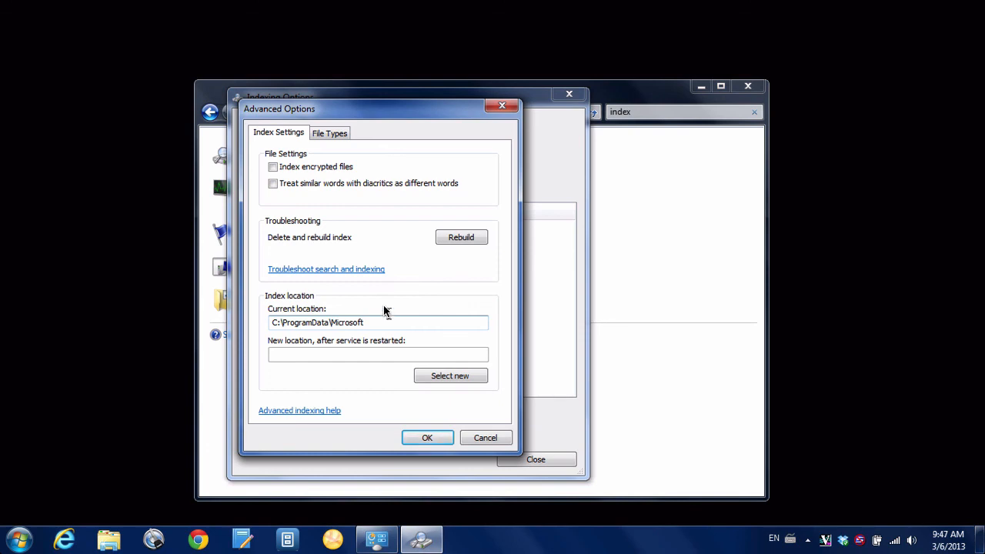
mouse_move(329, 133)
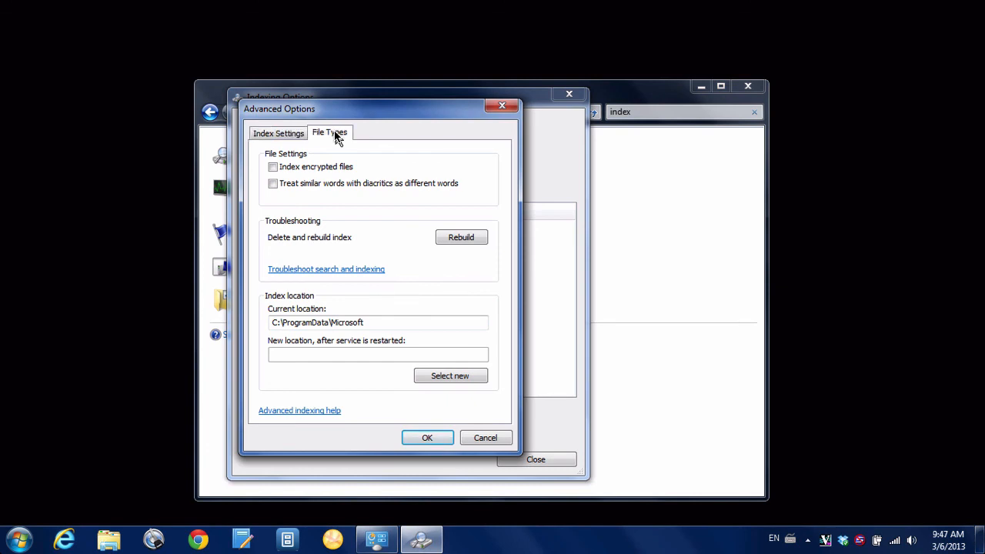
click(329, 133)
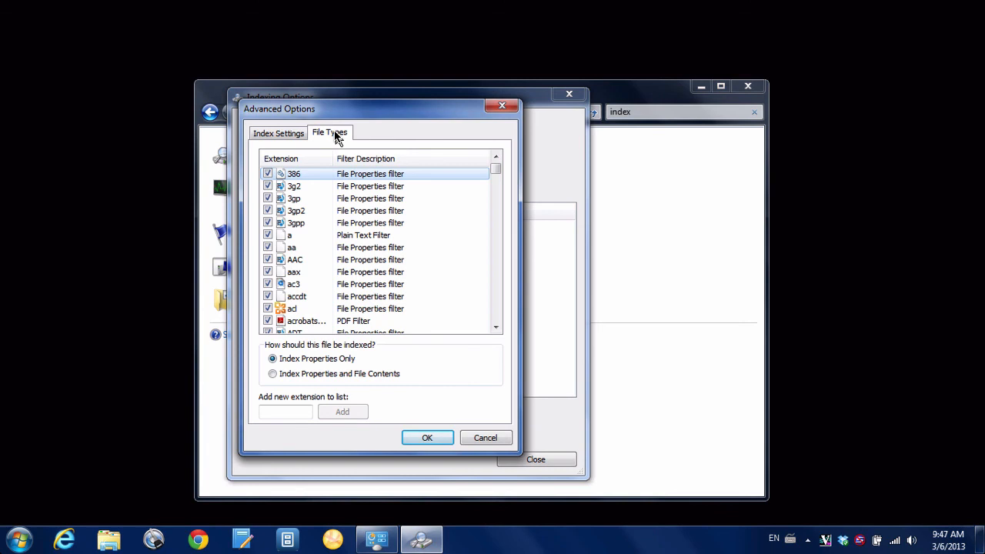
mouse_move(397, 243)
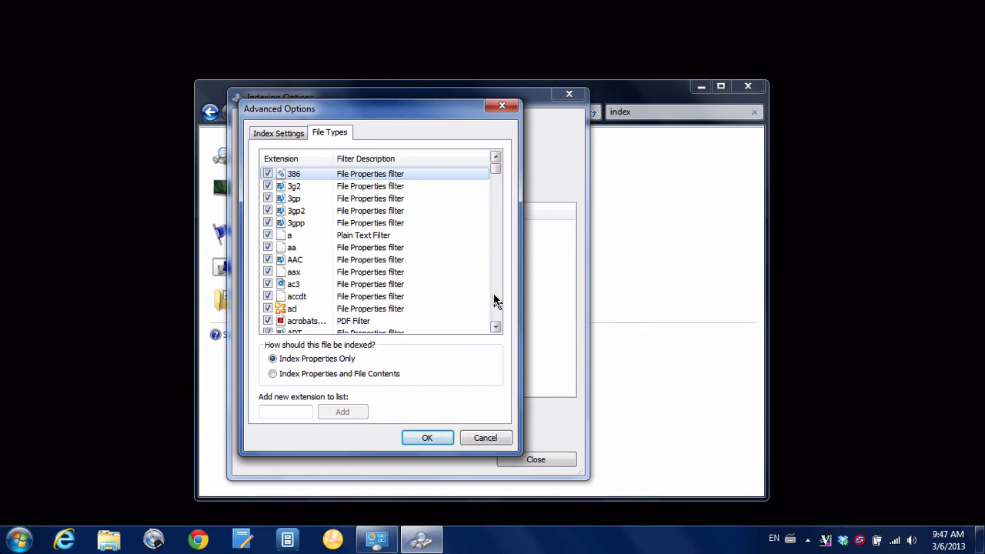
Select the pdf extension and set it to index properties and file contents.
scroll(down, 3)
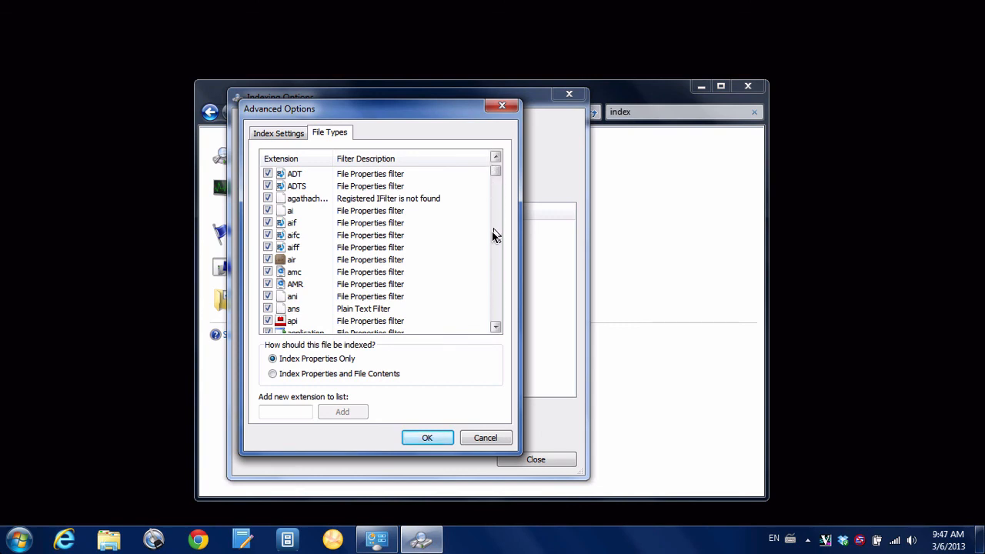
scroll(down, 3)
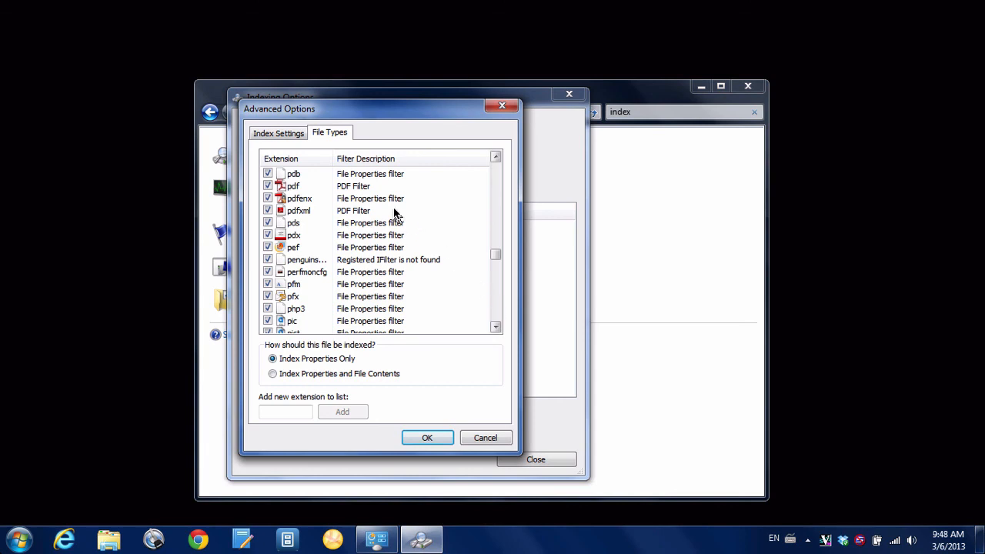
click(354, 209)
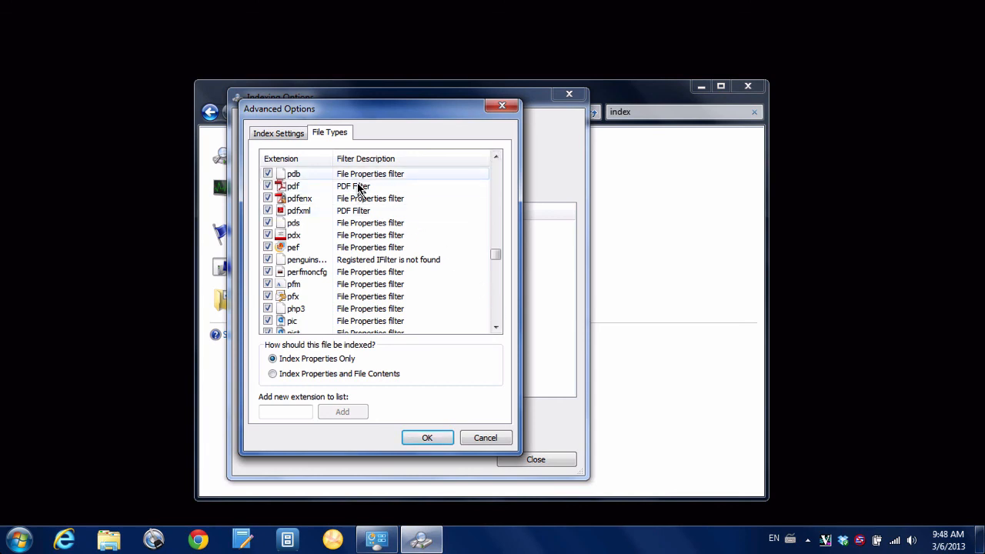
click(292, 186)
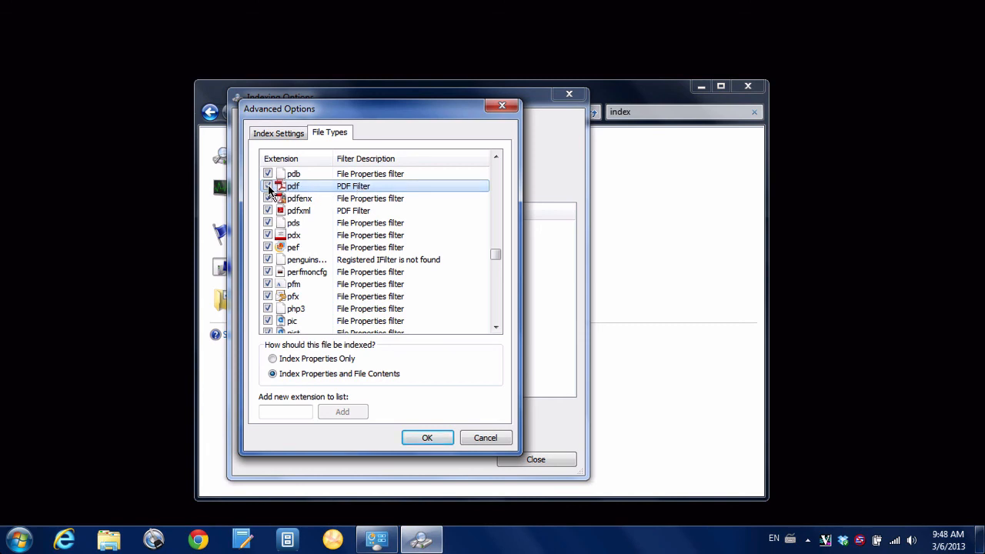
mouse_move(323, 348)
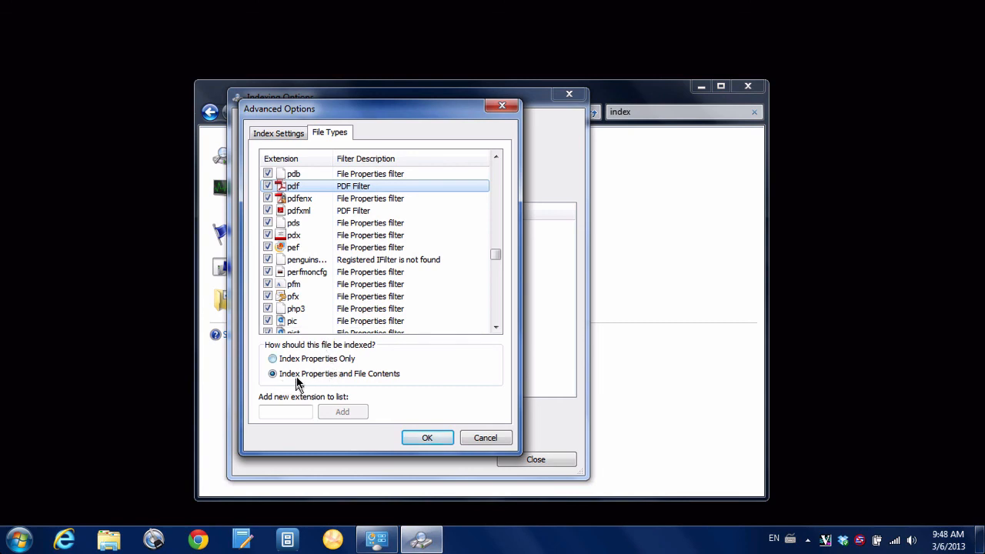
mouse_move(408, 383)
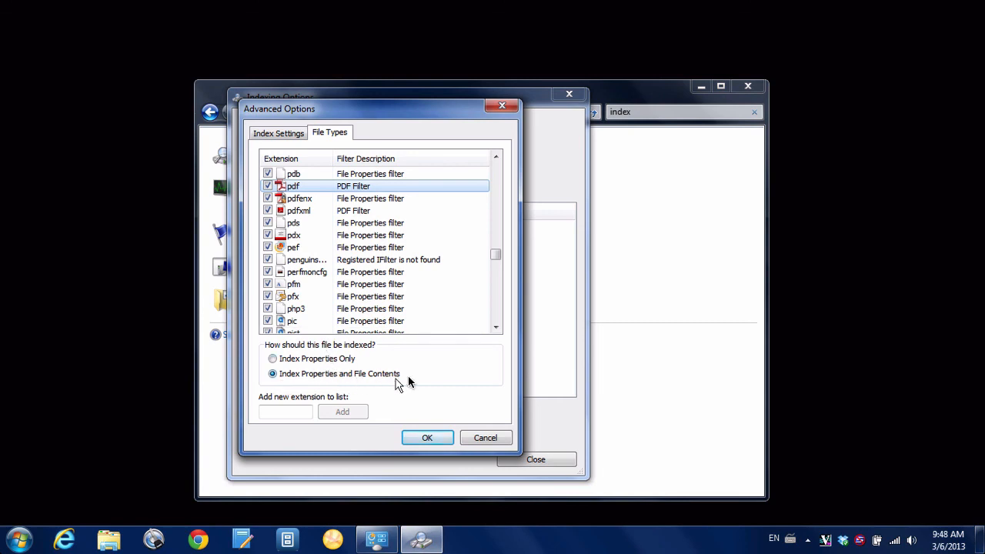
mouse_move(449, 360)
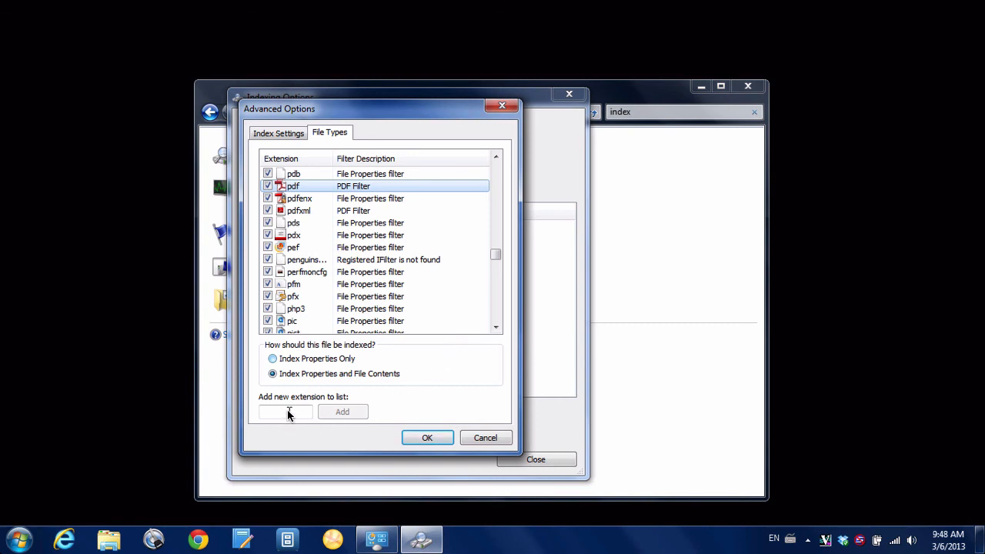
mouse_move(353, 415)
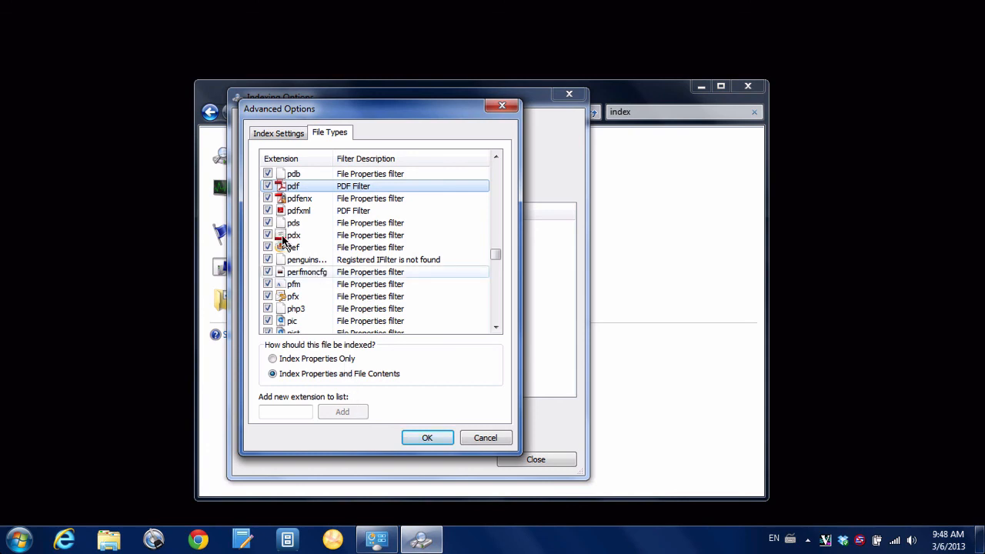
mouse_move(283, 138)
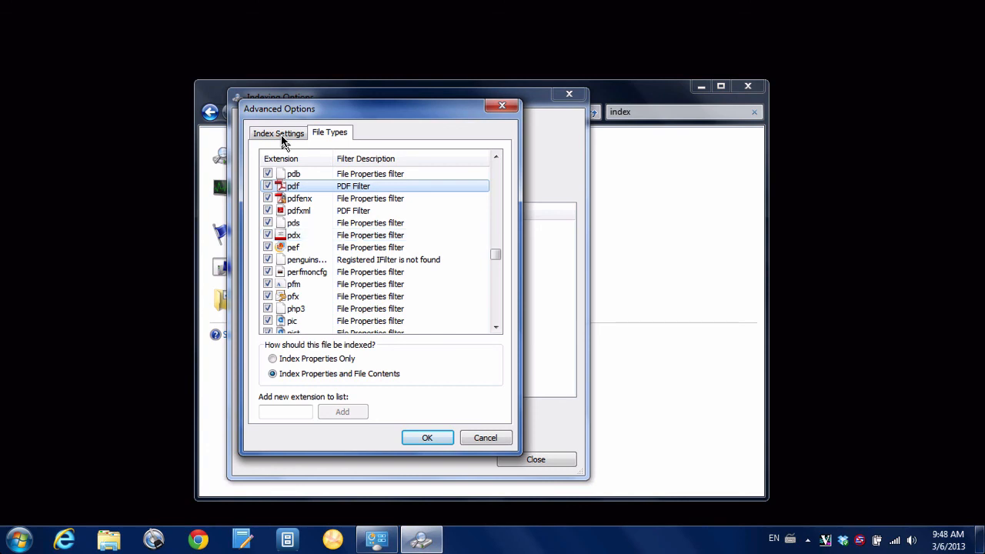
Return to Index Settings with the index stored under C:\ProgramData\Microsoft.
click(279, 133)
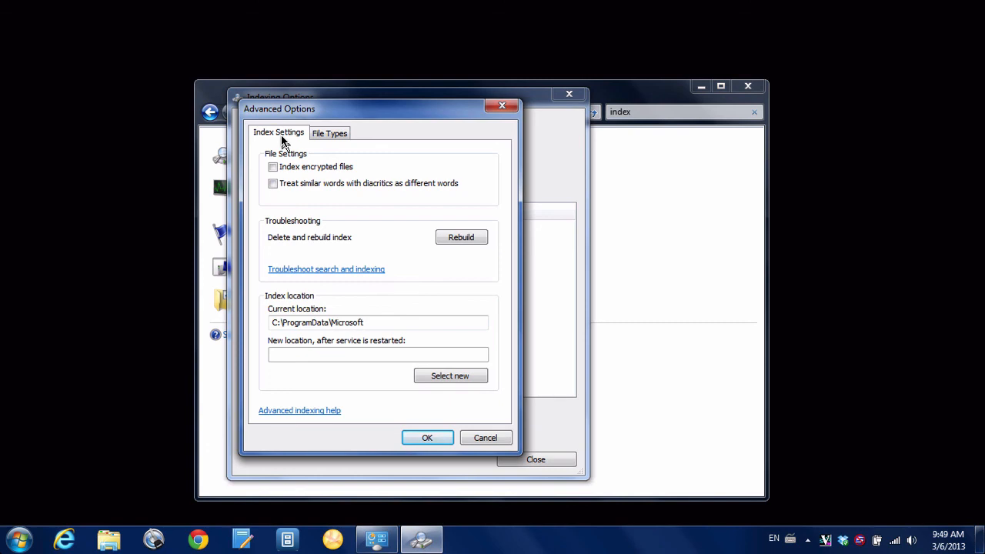
mouse_move(483, 248)
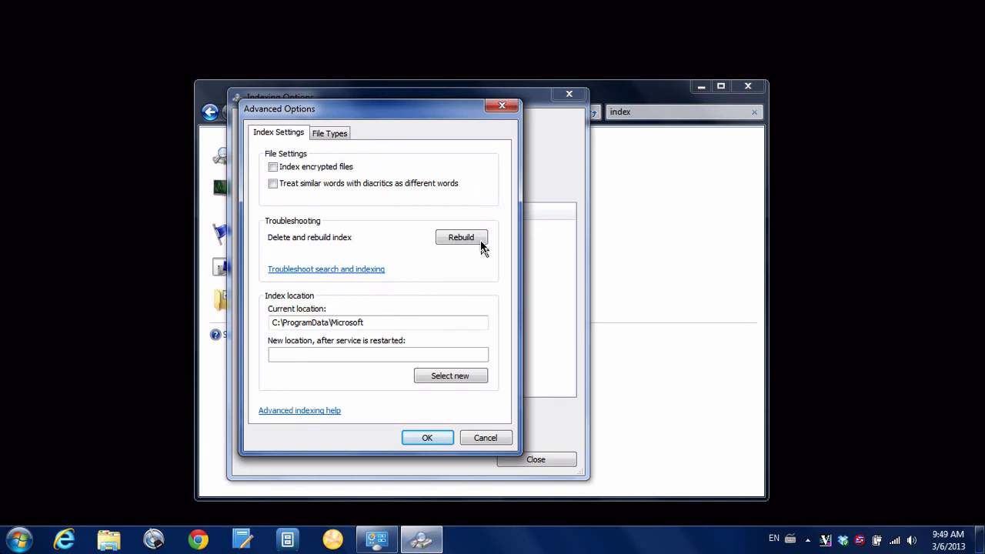
mouse_move(474, 271)
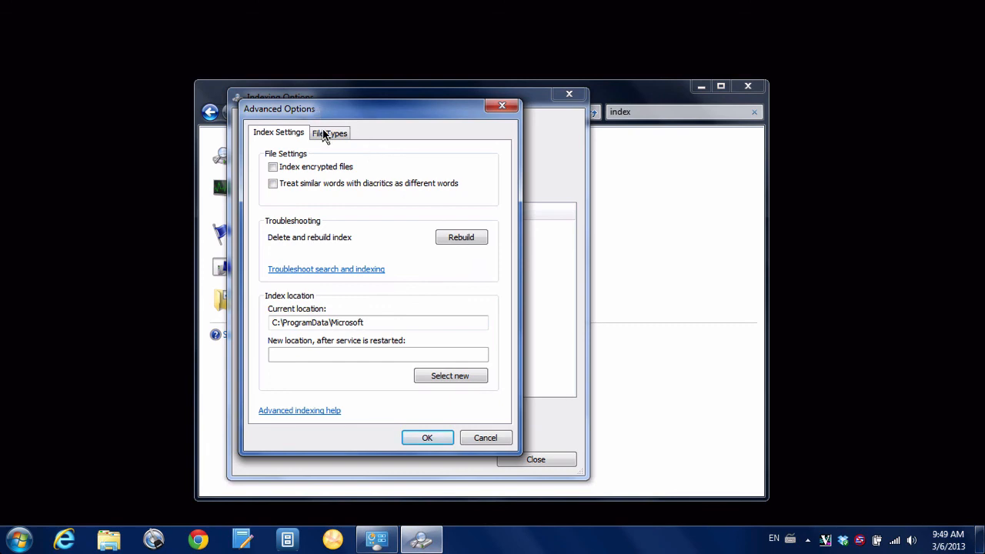
mouse_move(330, 137)
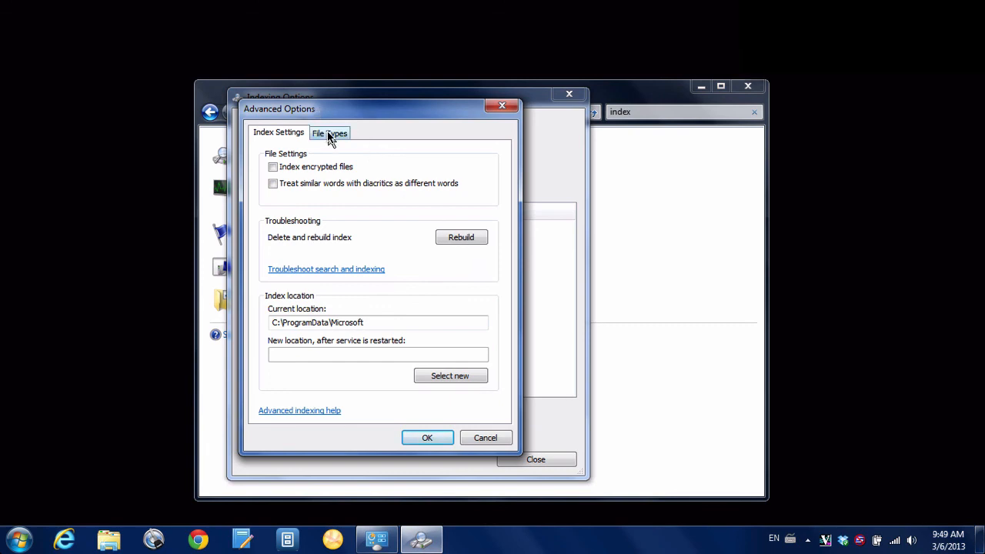